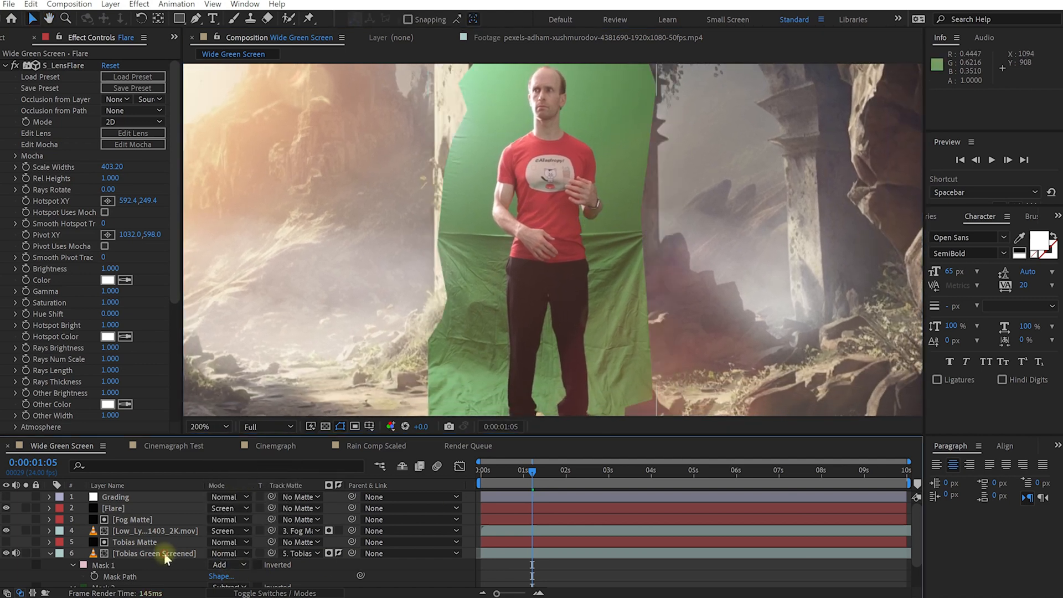
- Select the Tobias Green Screened presenter layer to search for Curves
{"action": "left_click", "coordinate": [150, 553]}
{"action": "type", "text": "cur"}
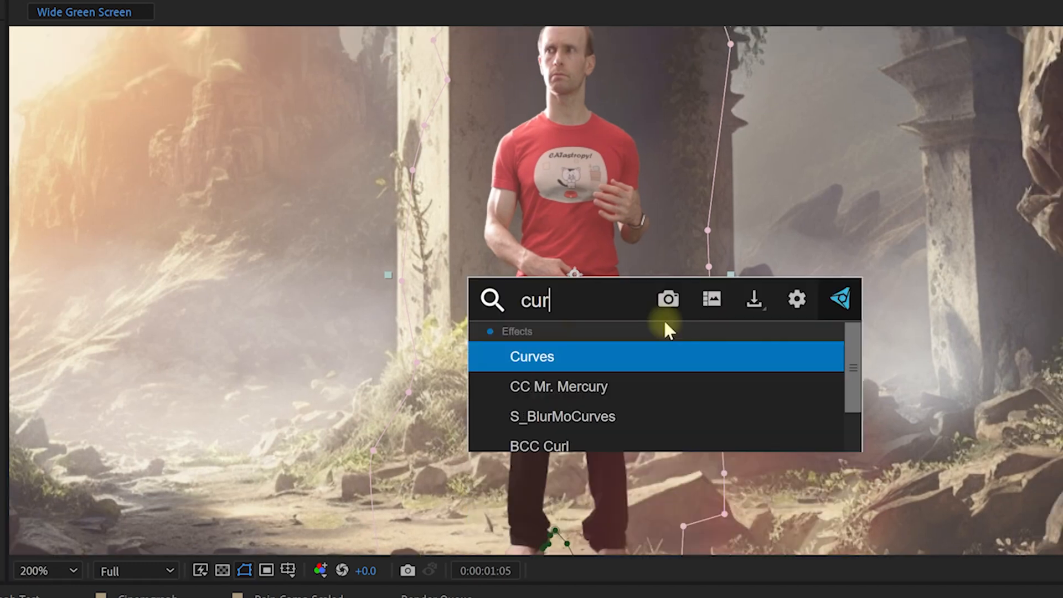
- Apply Curves to the presenter, lift the RGB black point, and add a red-channel midtone point
{"action": "double_click", "coordinate": [531, 356]}
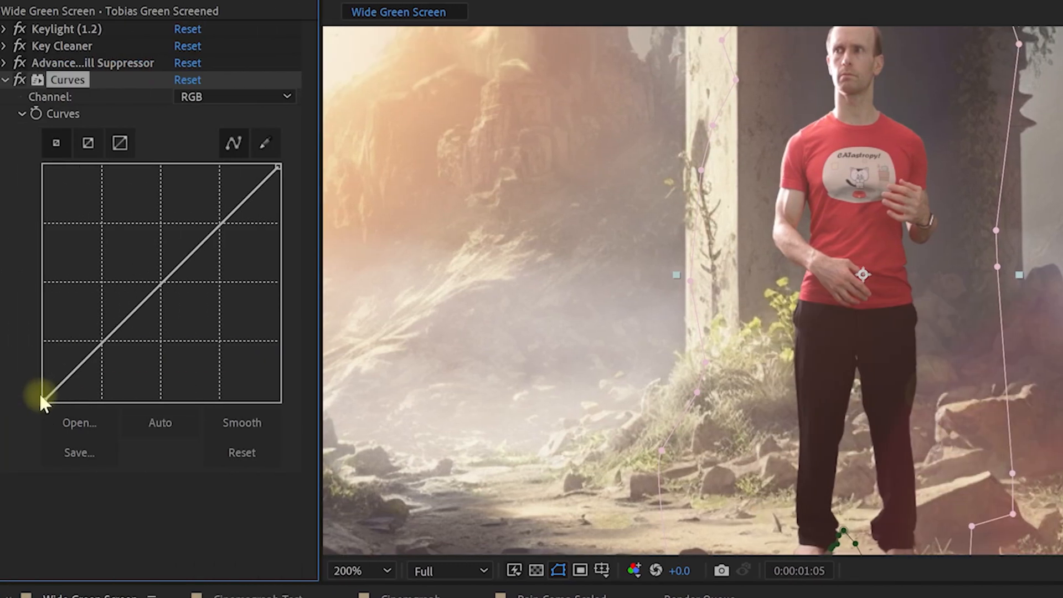
{"action": "left_click_drag", "start_coordinate": [44, 396], "coordinate": [47, 400]}
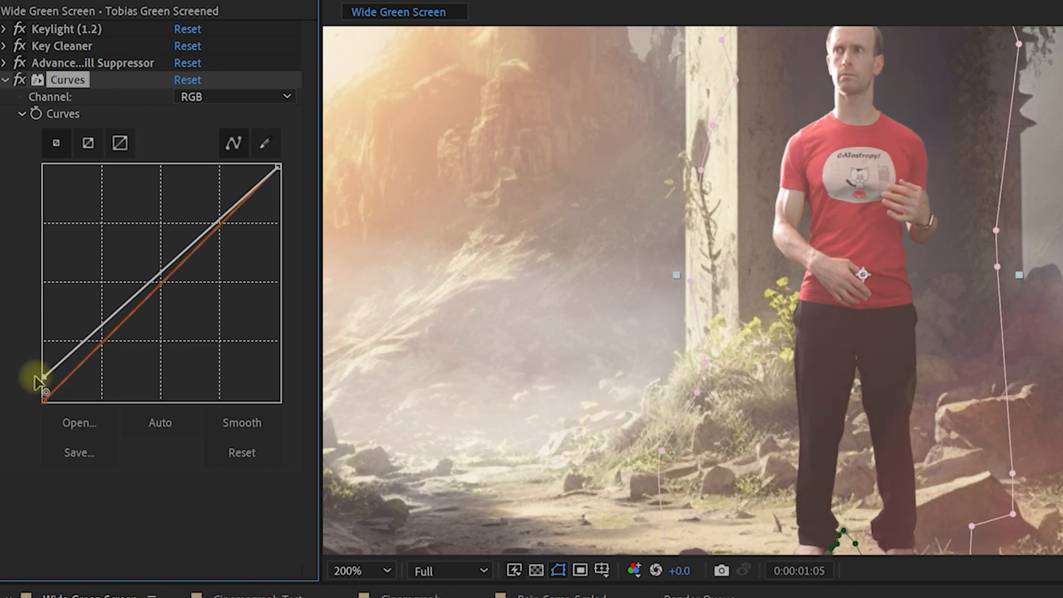
{"action": "left_click", "coordinate": [234, 95]}
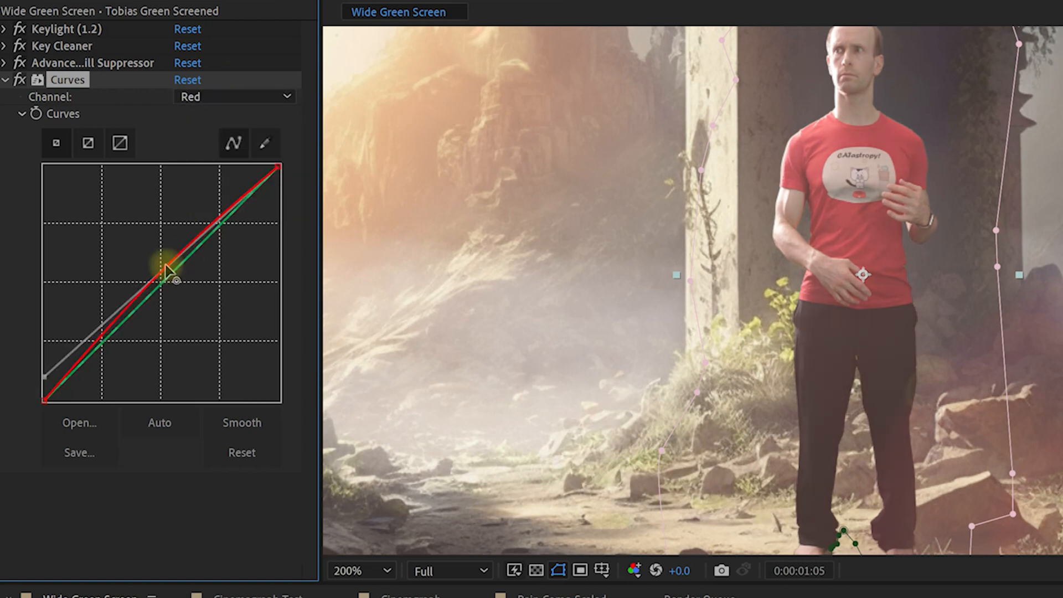
{"action": "left_click", "coordinate": [235, 97]}
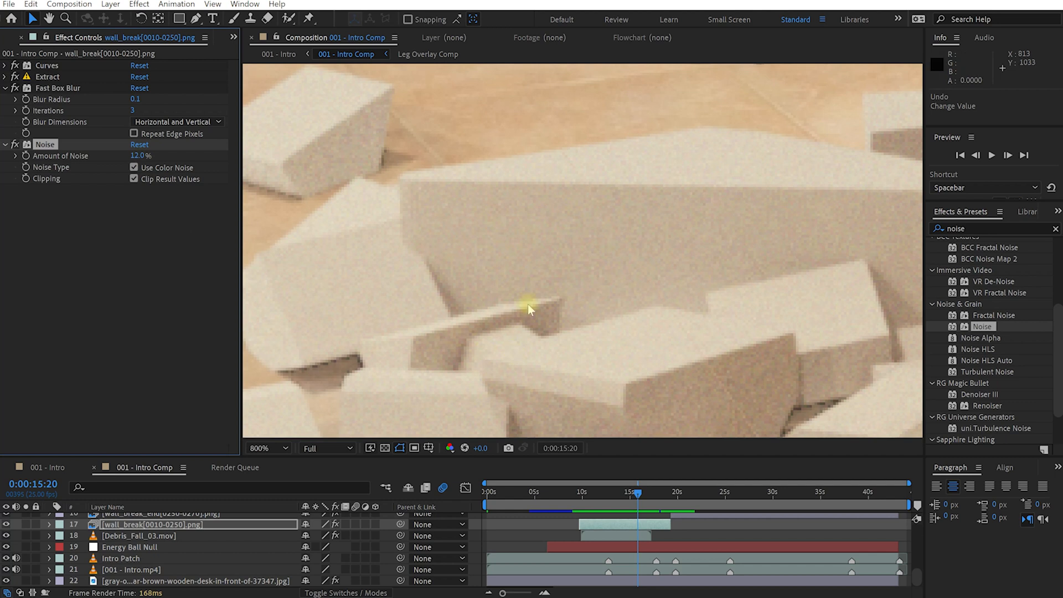
- Select wall_break[0010-0250].png in 001 - Intro Comp for the Noise effect
{"action": "left_click", "coordinate": [132, 168]}
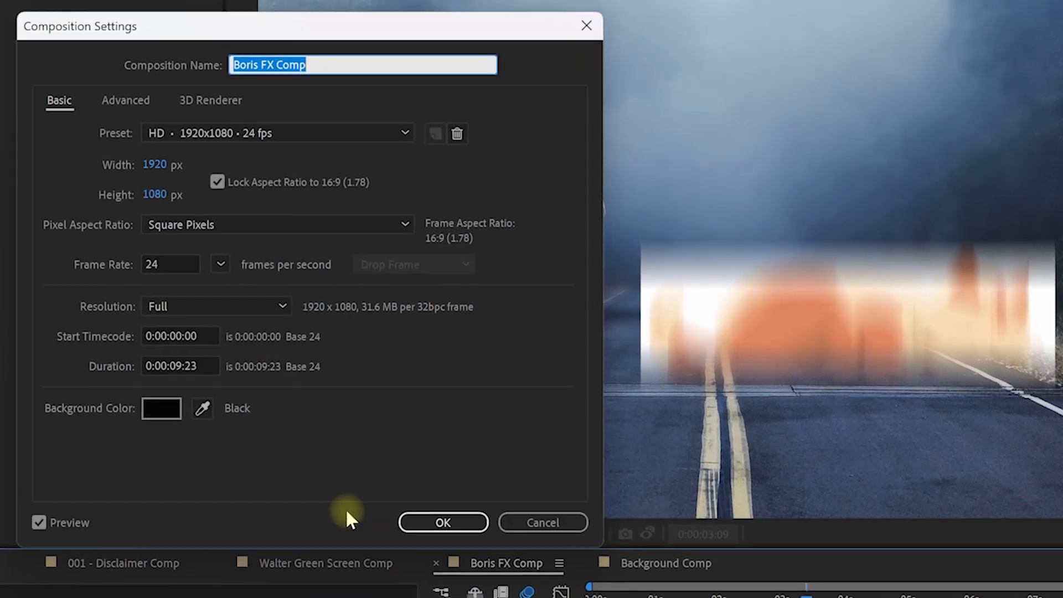
- Show Boris FX Comp's motion blur settings and enter 4 for Shutter Angle
{"action": "left_click", "coordinate": [125, 100]}
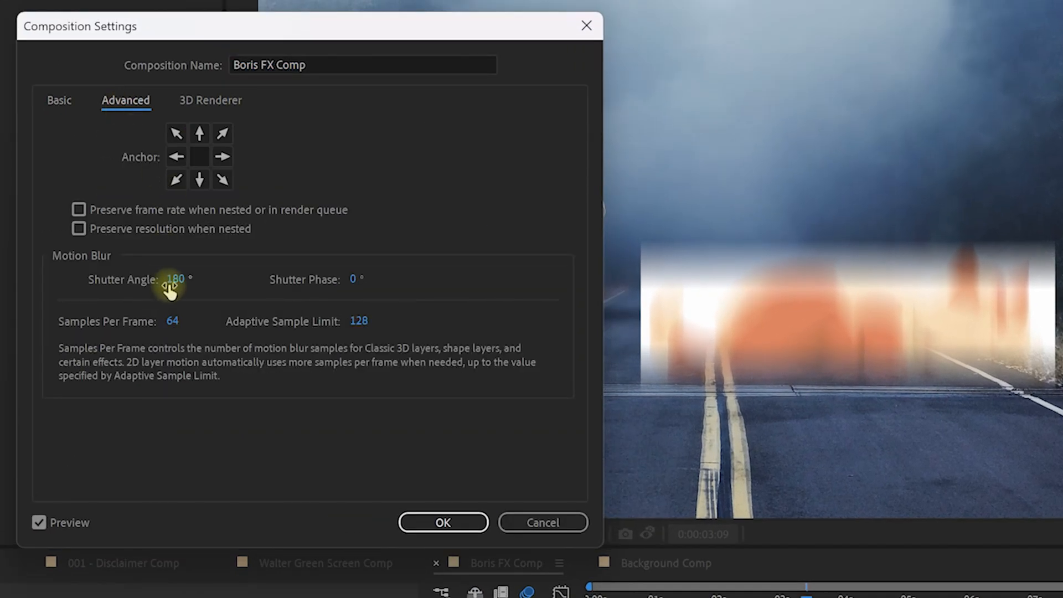
{"action": "type", "text": "4"}
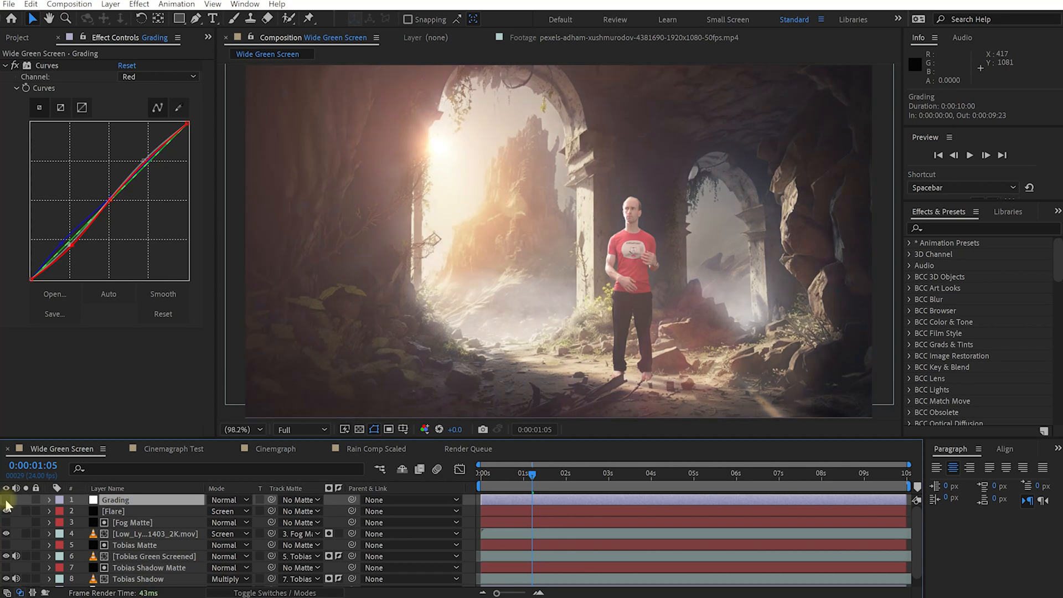
- Adjust the Grading Curves' Blue channel, then drag the red curve's shadow point
{"action": "left_click", "coordinate": [753, 390]}
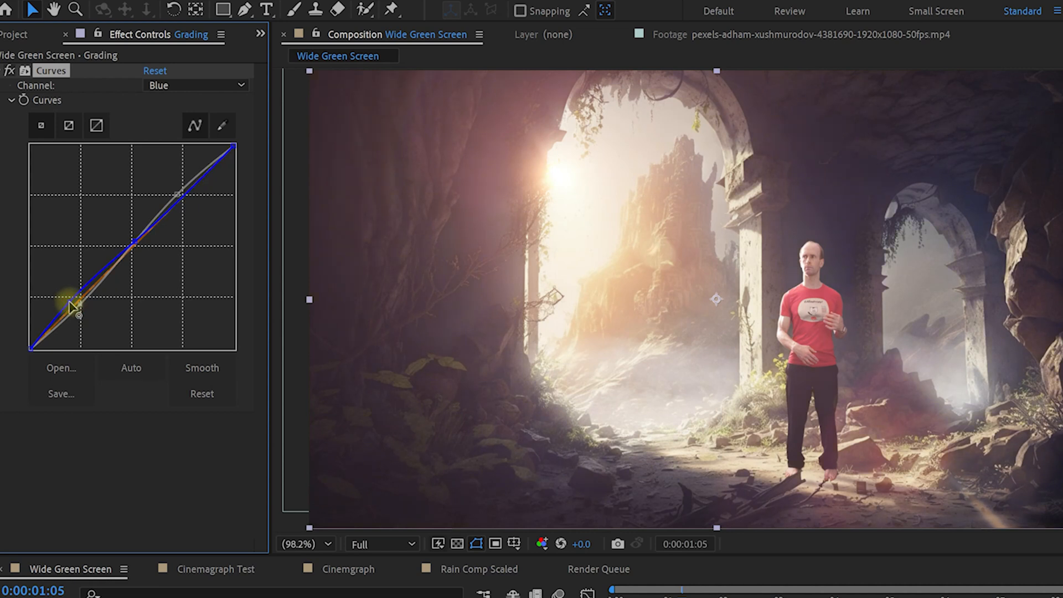
{"action": "left_click", "coordinate": [195, 86]}
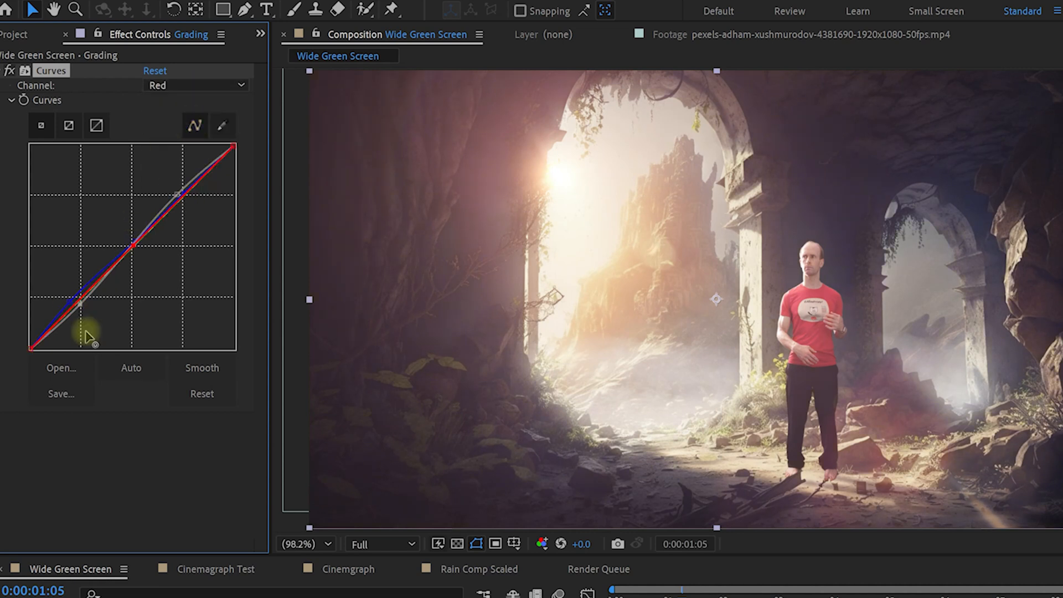
{"action": "left_click_drag", "start_coordinate": [89, 334], "coordinate": [84, 305]}
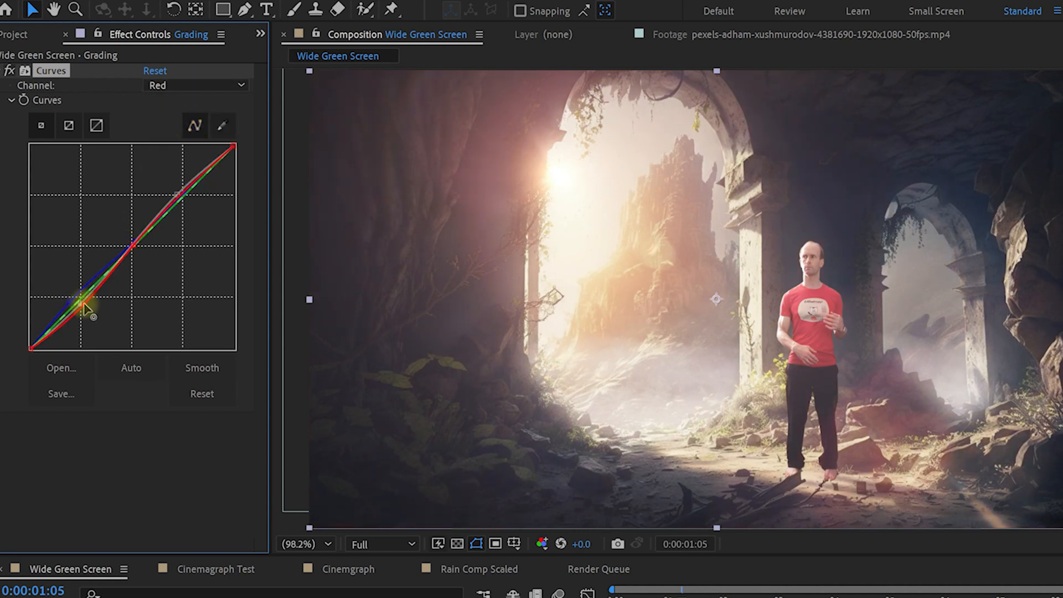